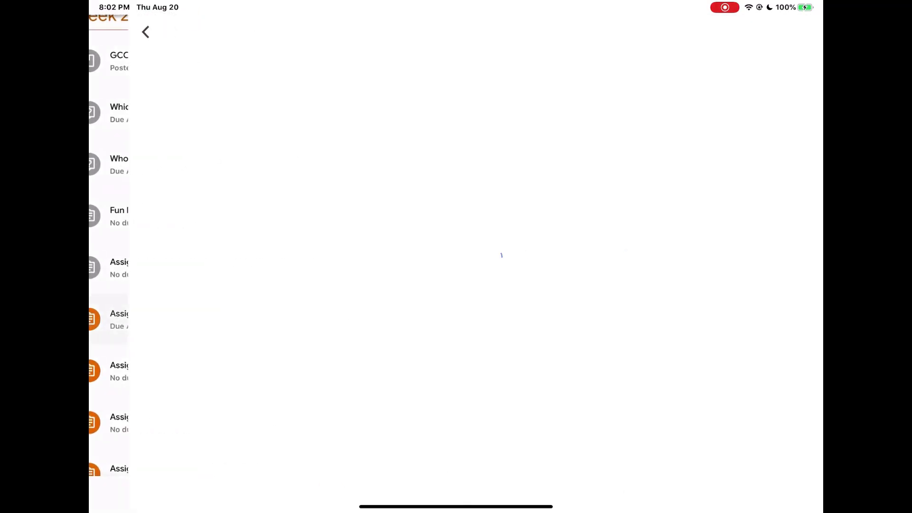
- Open the 'Assignment - PDF Attachment (Students can view file)' assignment from Classwork
click(111, 320)
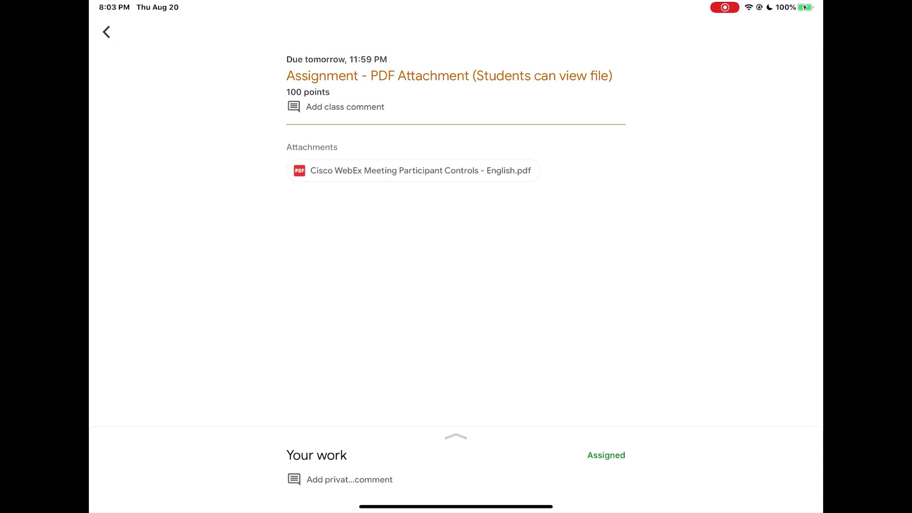
- Open the Cisco WebEx PDF and mark it up with black pen circles and green highlights
click(413, 170)
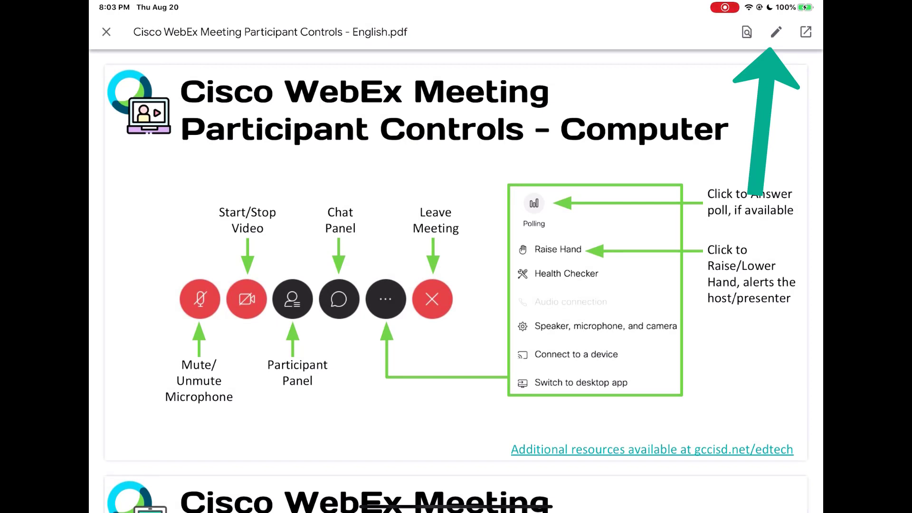
click(776, 32)
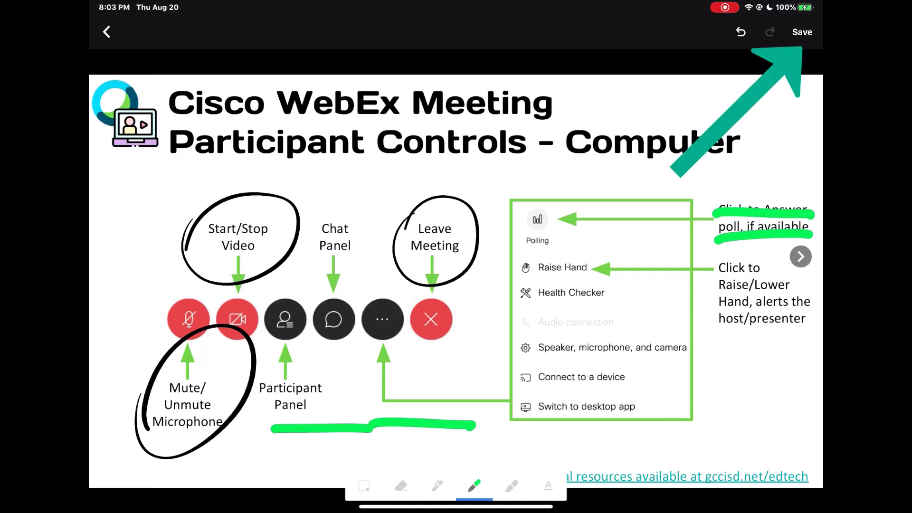
- Save the annotated PDF as 'Edited - Cisco WebEx Meeting Participant Controls - English.pdf'
click(801, 31)
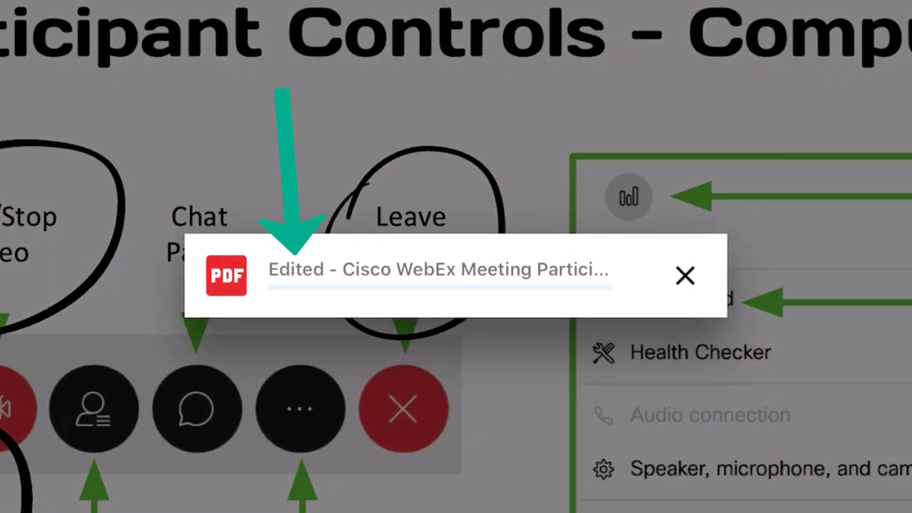
click(685, 275)
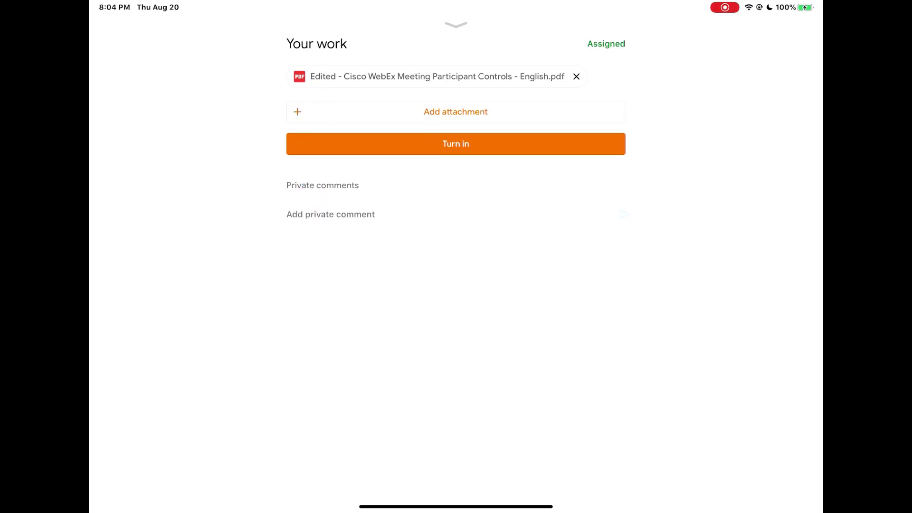
- Collapse Your work and go back to the Week 2 Assignments list
click(430, 76)
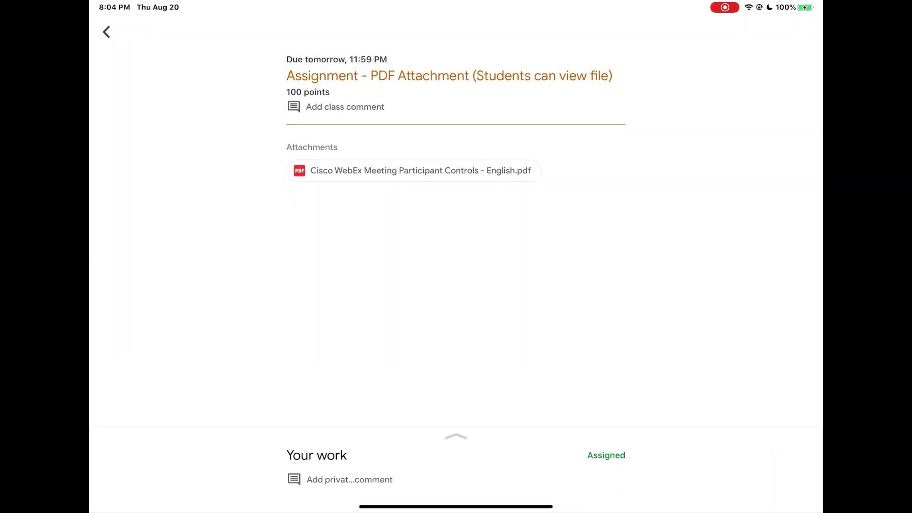
click(106, 31)
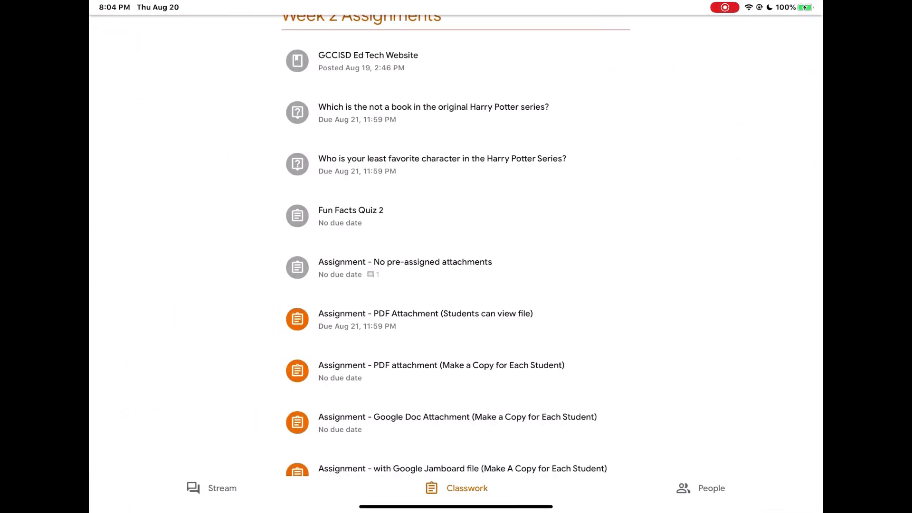
- Open the Make a Copy for Each Student assignment and its student PDF copy
click(441, 365)
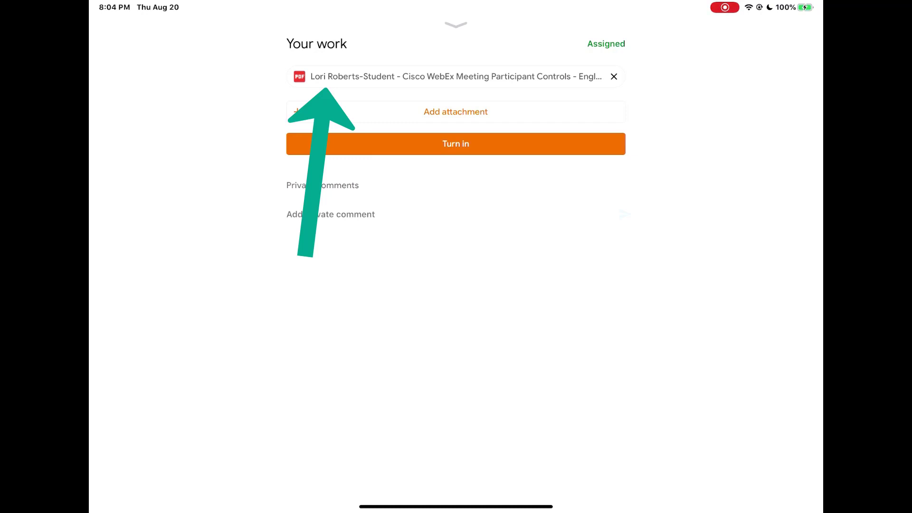
click(454, 76)
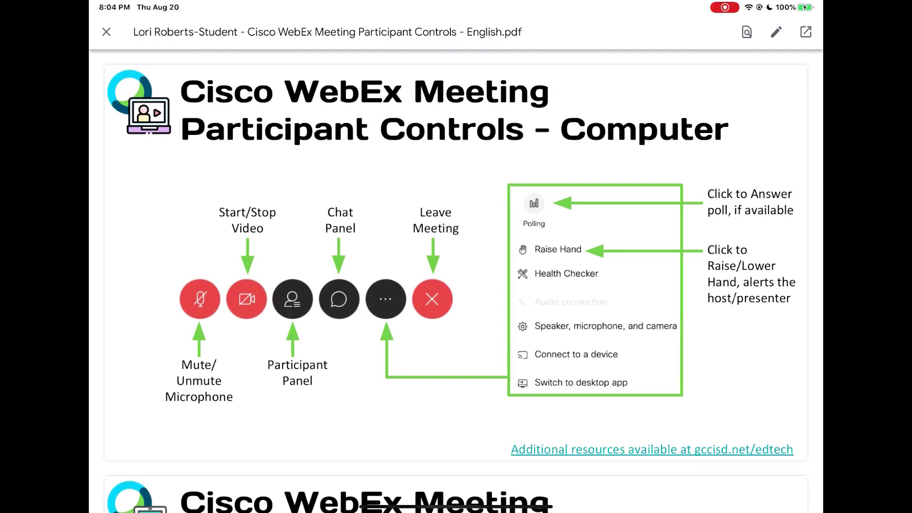
click(776, 32)
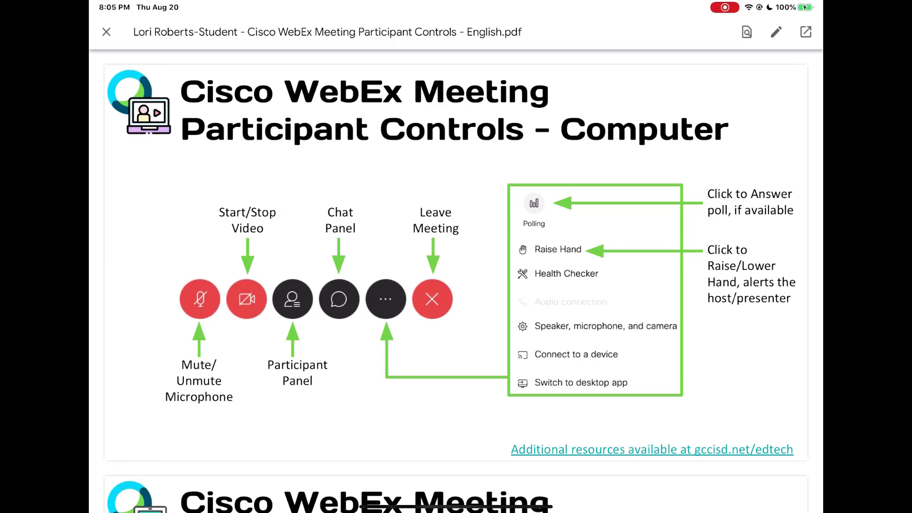
- Circle Start/Stop Video and Mute/Unmute in black pen, save, and close the viewer
click(776, 31)
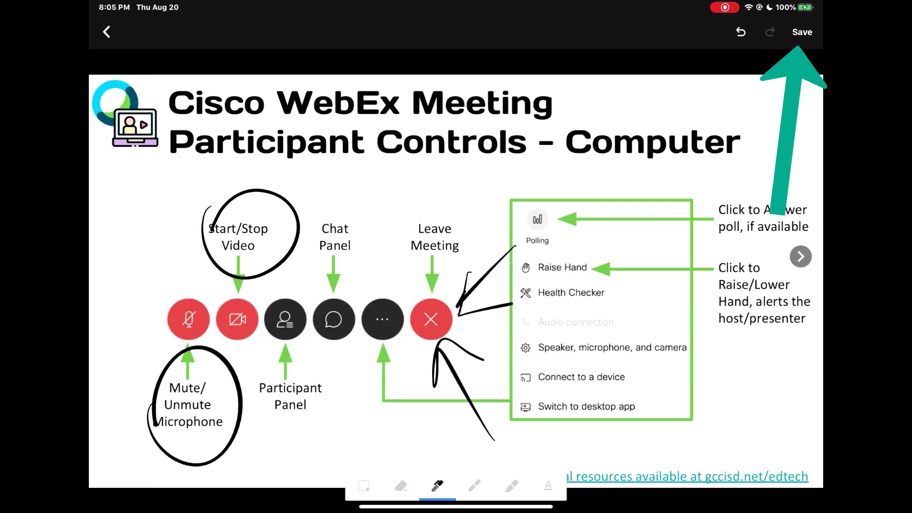
click(802, 32)
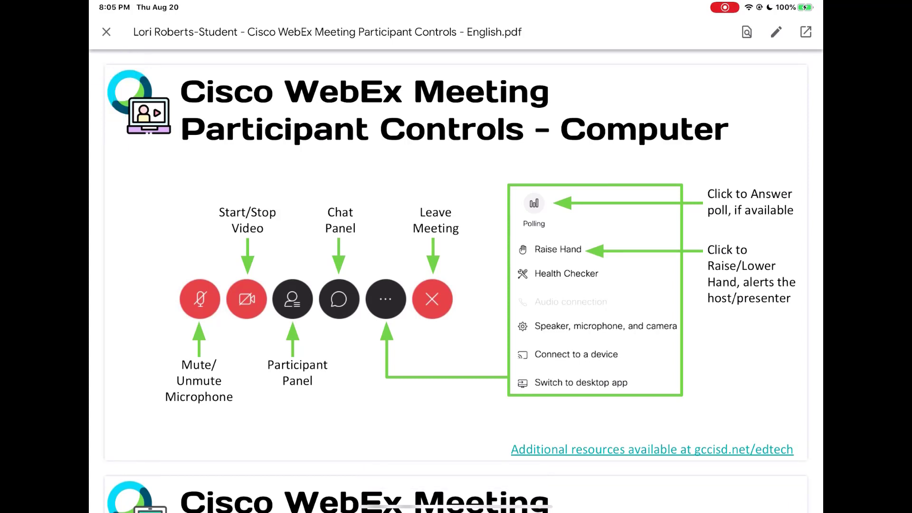
click(107, 32)
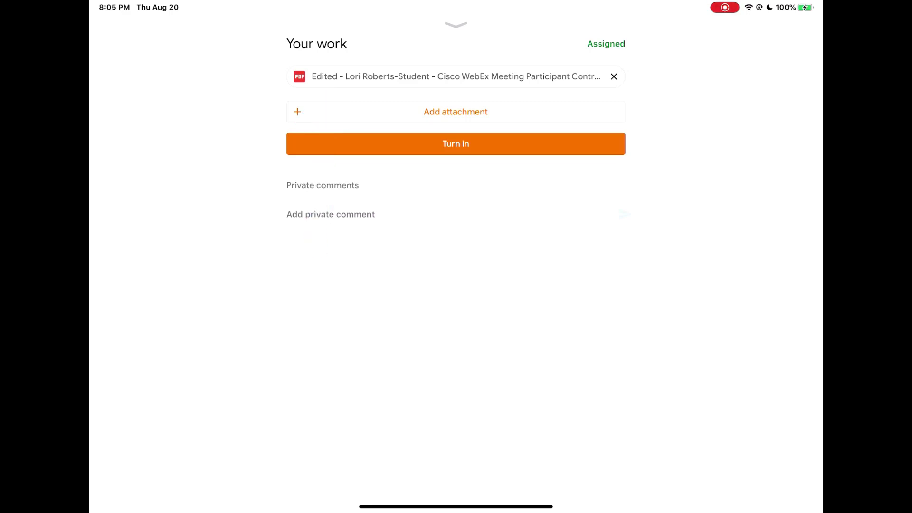
- Reopen the 'Edited -' student PDF from Your work in annotation mode
click(454, 76)
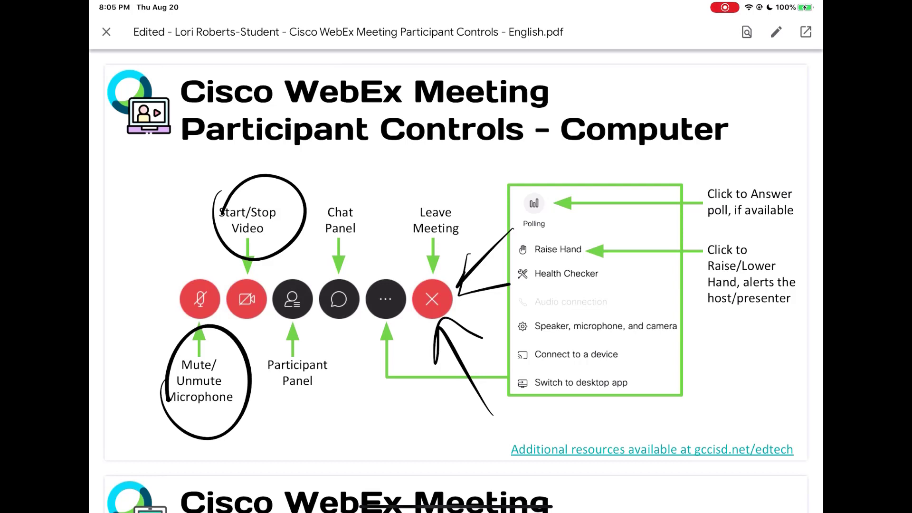
click(776, 32)
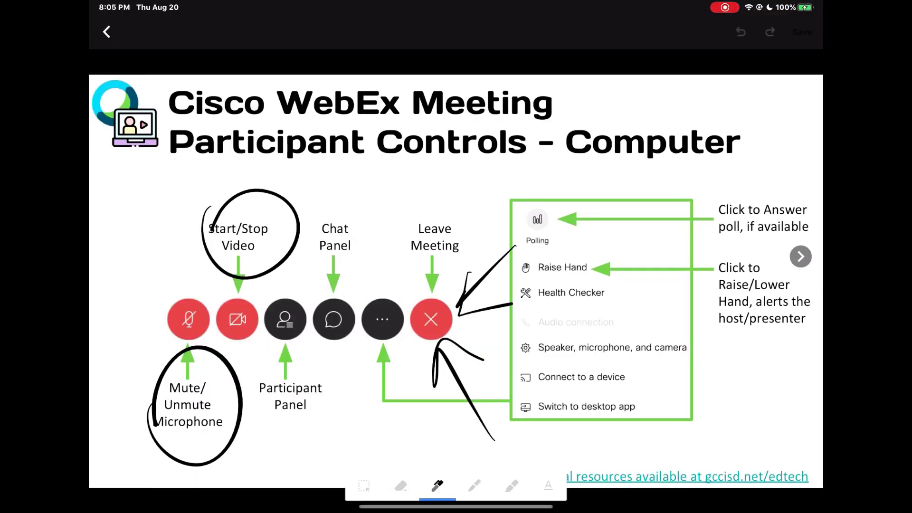
- Leave annotation mode and view the Edited student PDF from Your work
click(401, 486)
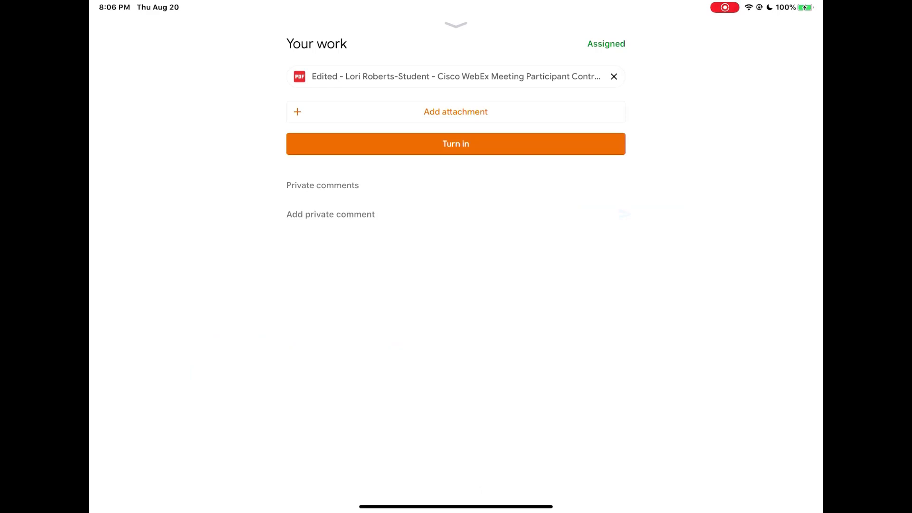
click(451, 76)
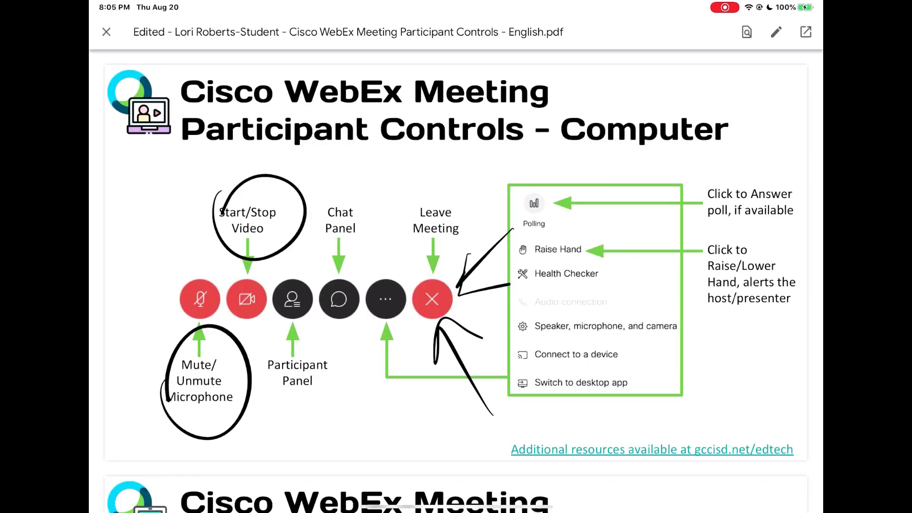